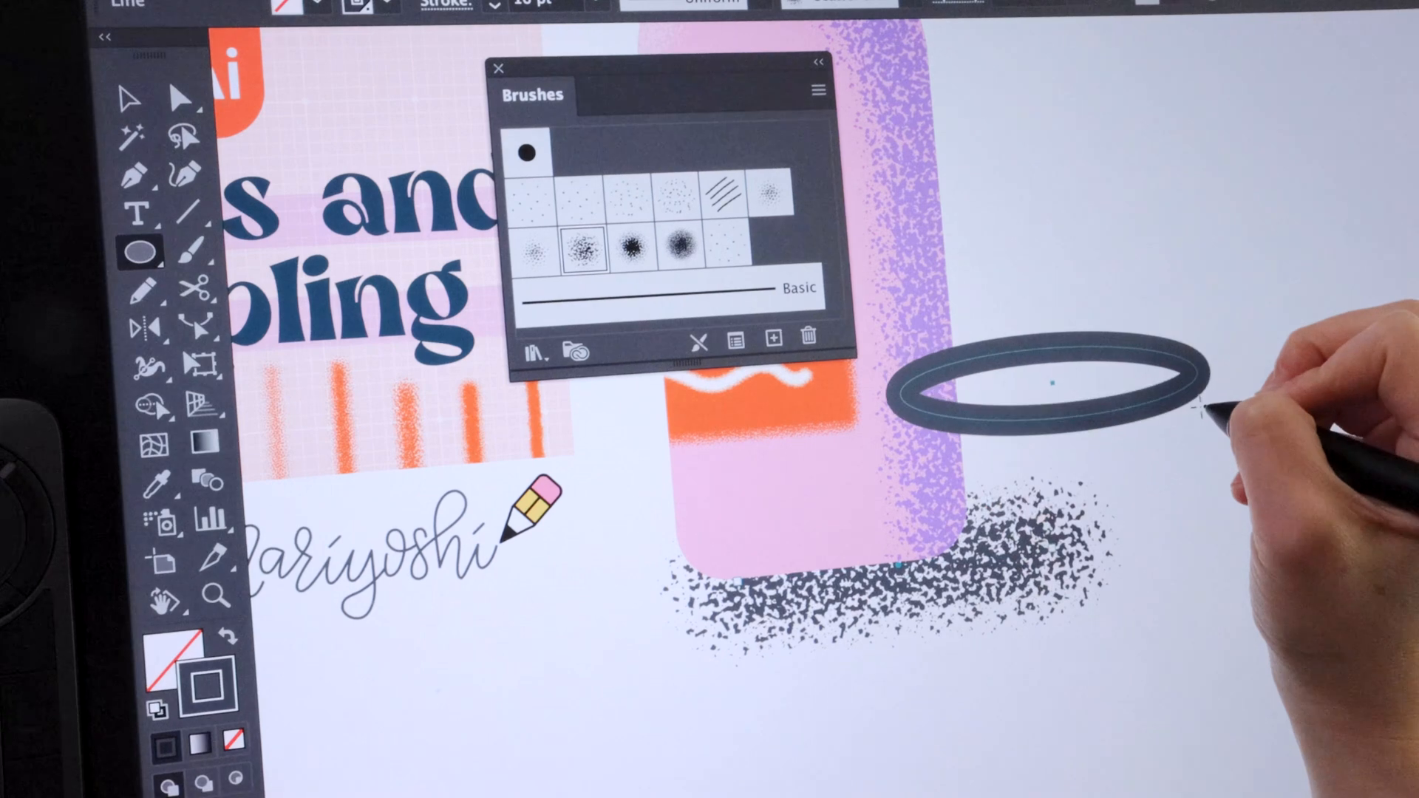
Step: Drag out a wide flat ellipse beside the bottle, above its speckled shadow
{"action": "left_click", "coordinate": [1049, 380]}
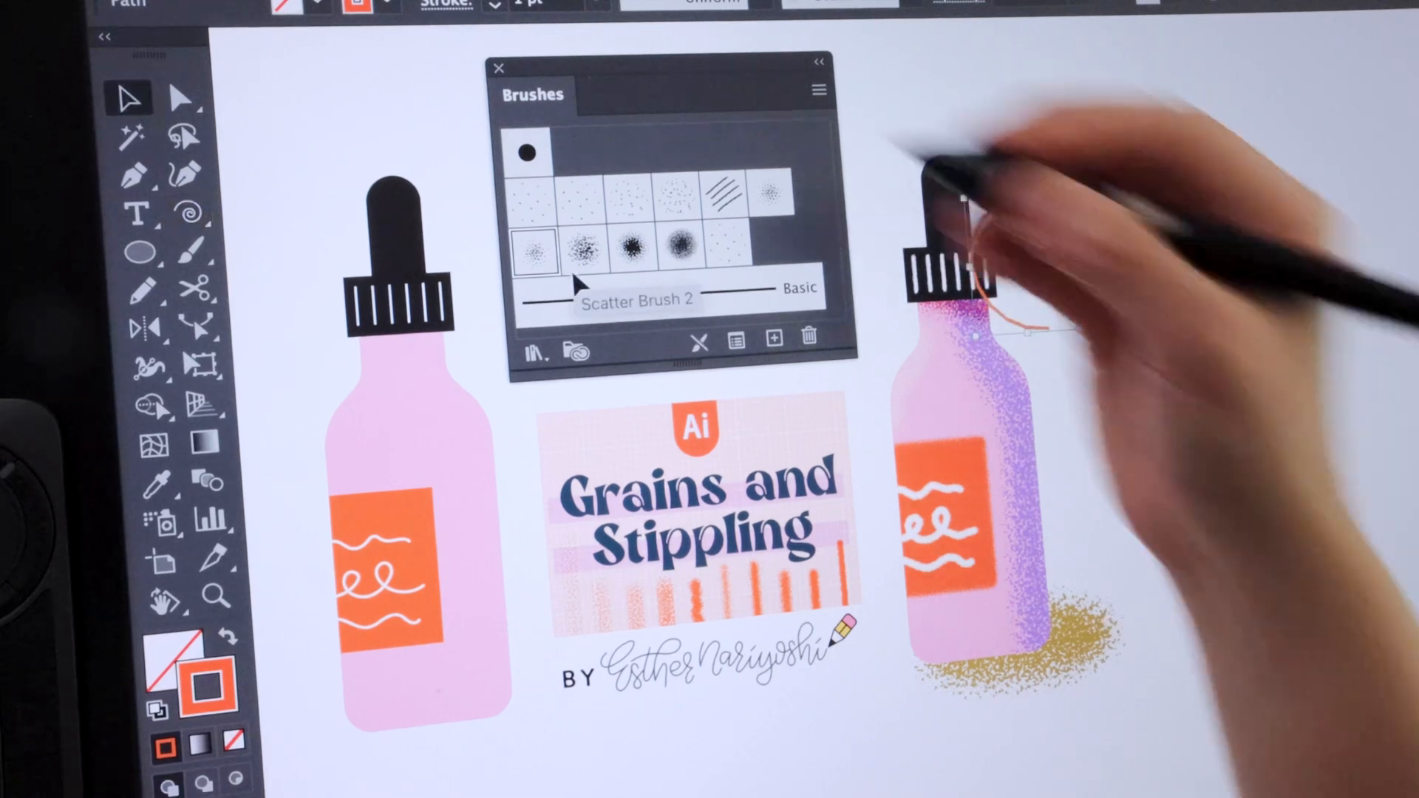
Step: Apply Scatter Brush 2 to the orange spiral and make its stroke weight large
{"action": "left_click", "coordinate": [529, 1]}
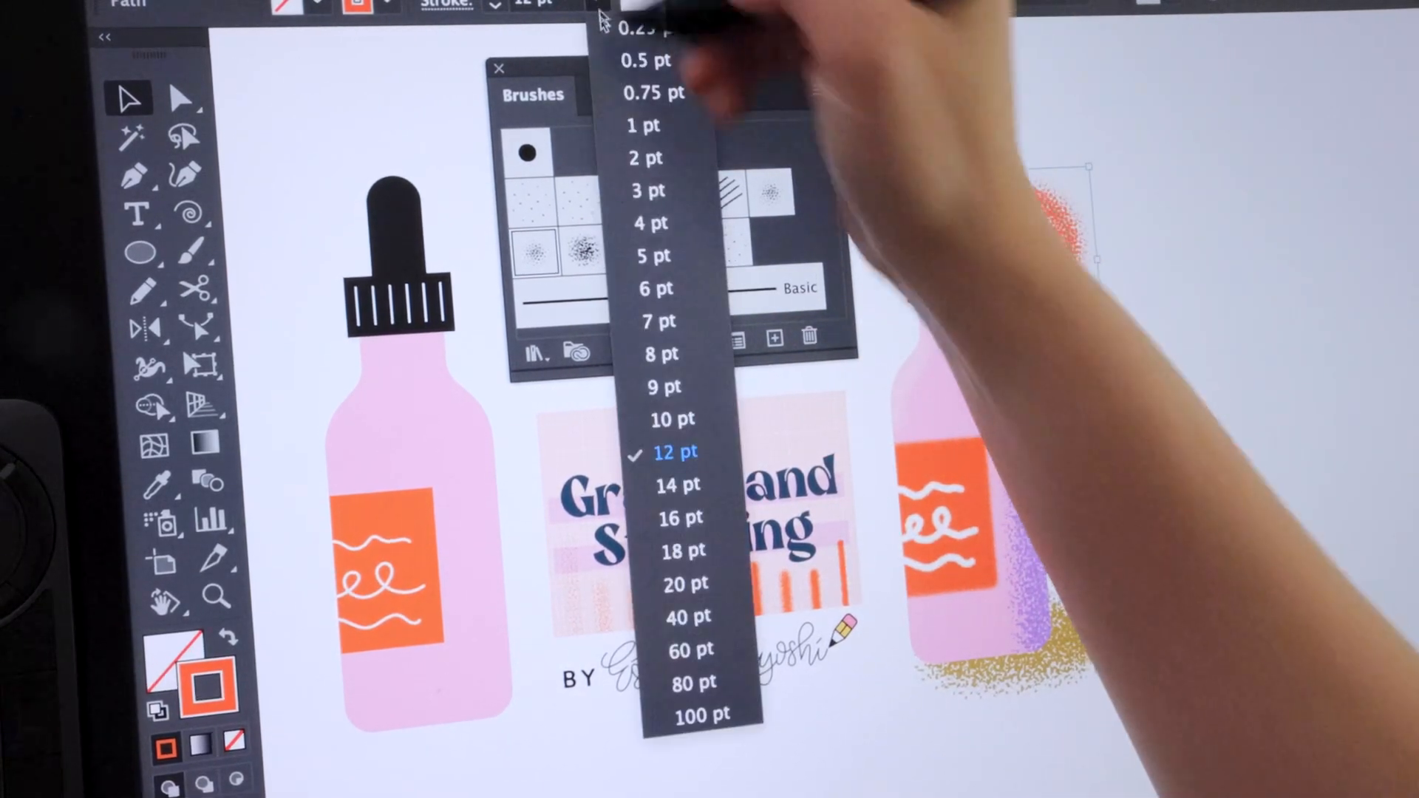
{"action": "left_click", "coordinate": [685, 616]}
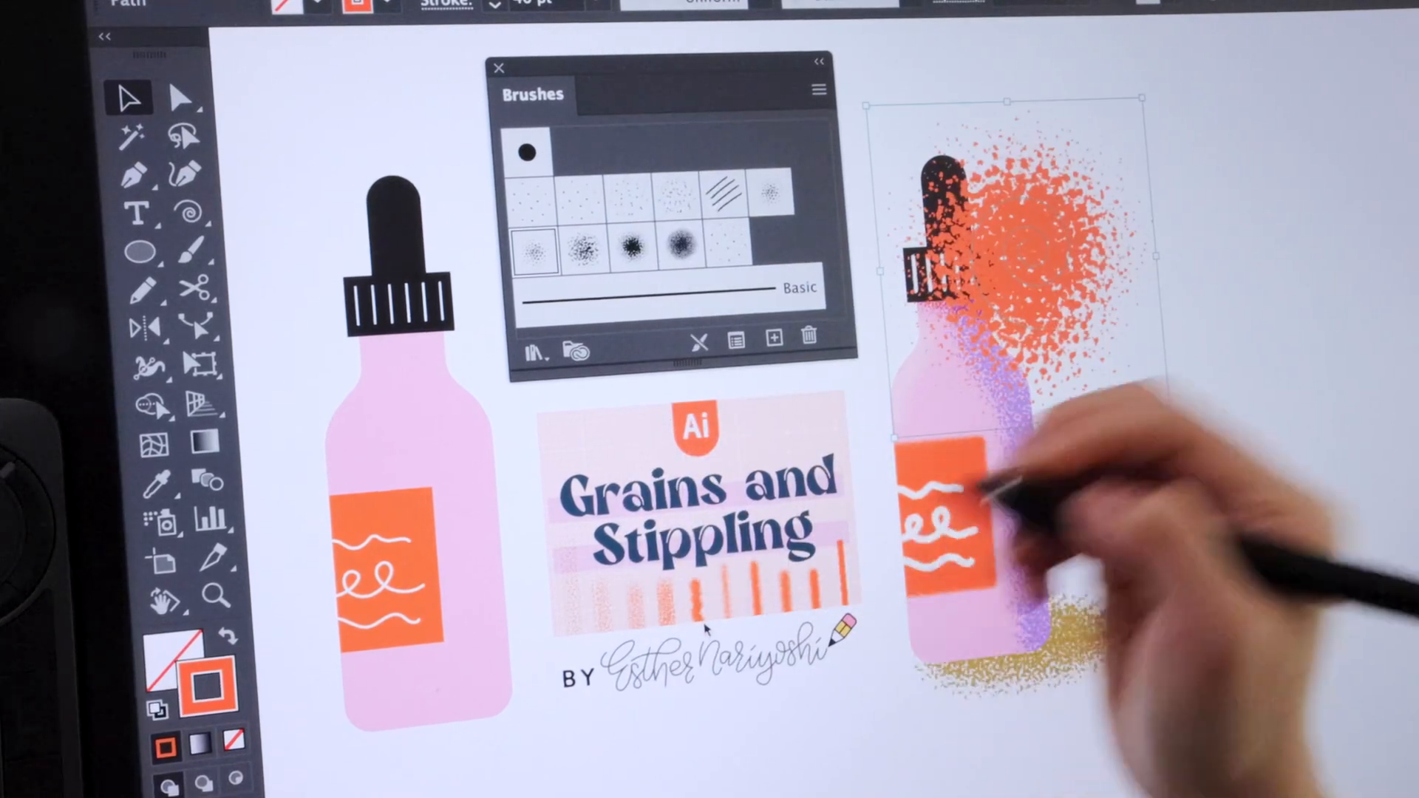